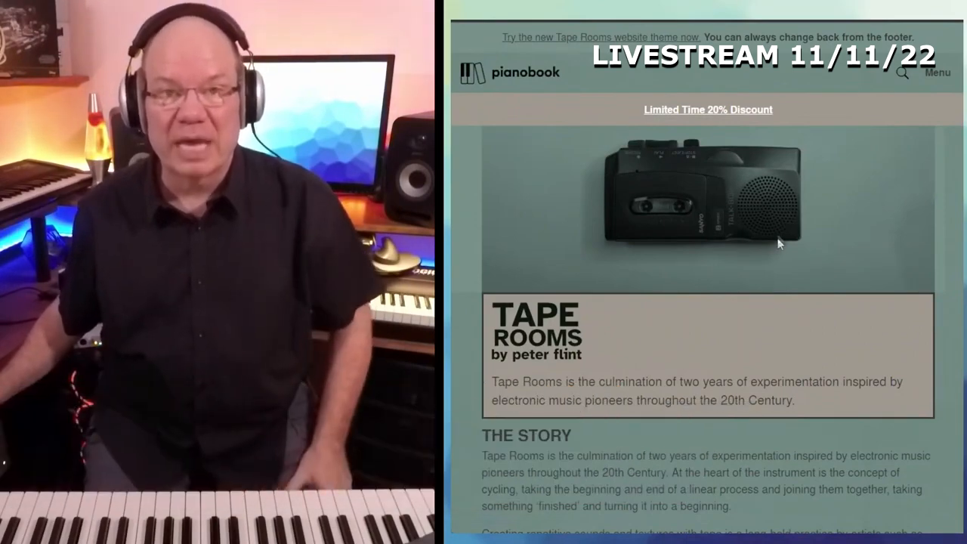
Scroll down the Libraries browser toward the Tape Rooms Instruments folder
scroll("down", 3)
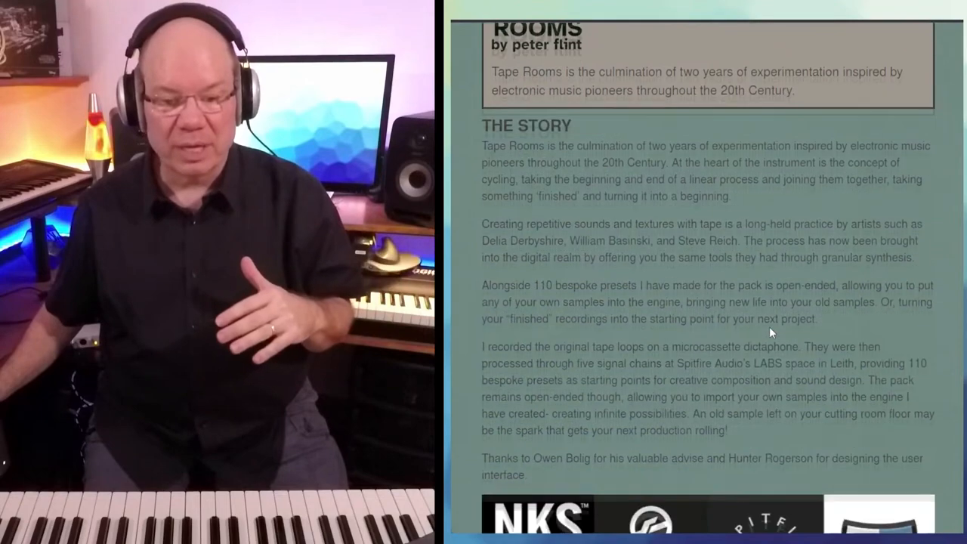
scroll("down", 3)
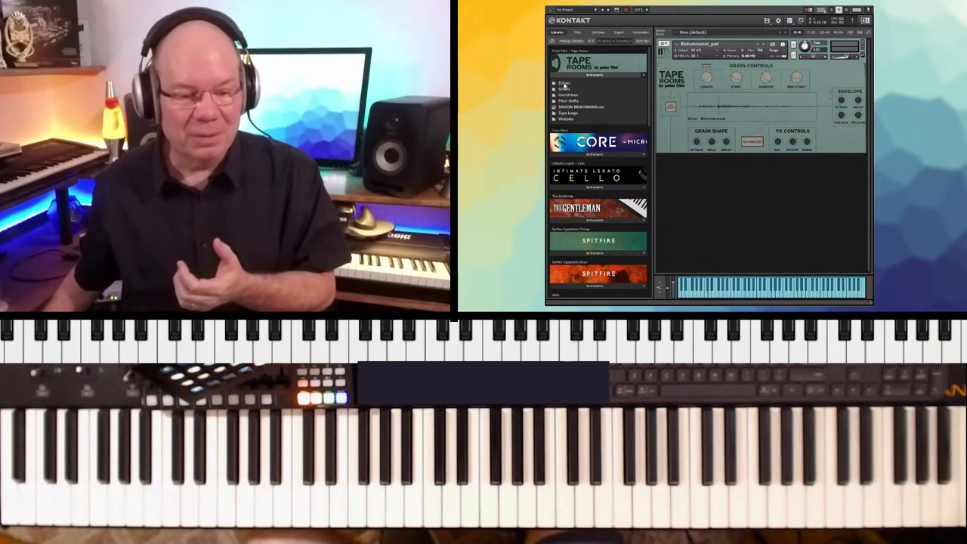
left_click(563, 82)
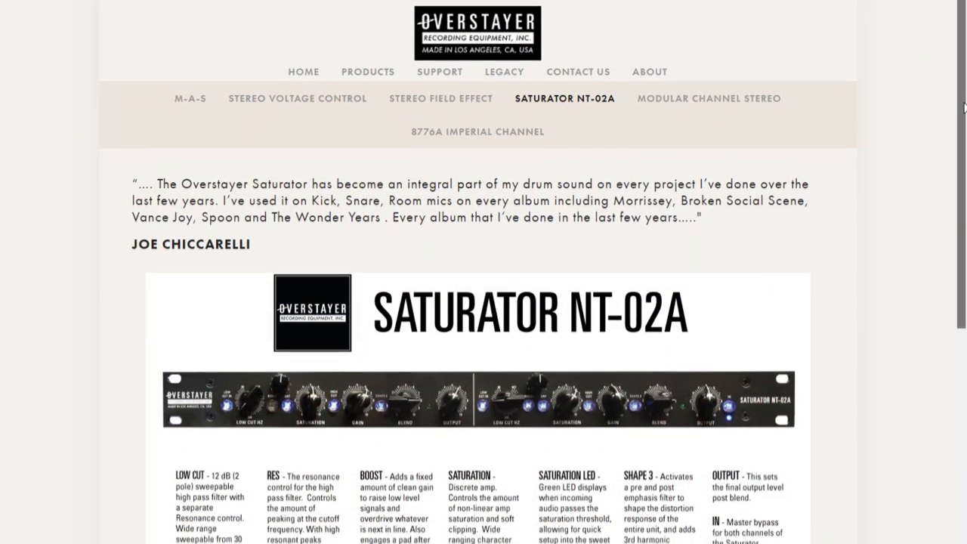
Scroll the Overstayer page down to the Saturator NT-02A panel and control descriptions
scroll("down", 3)
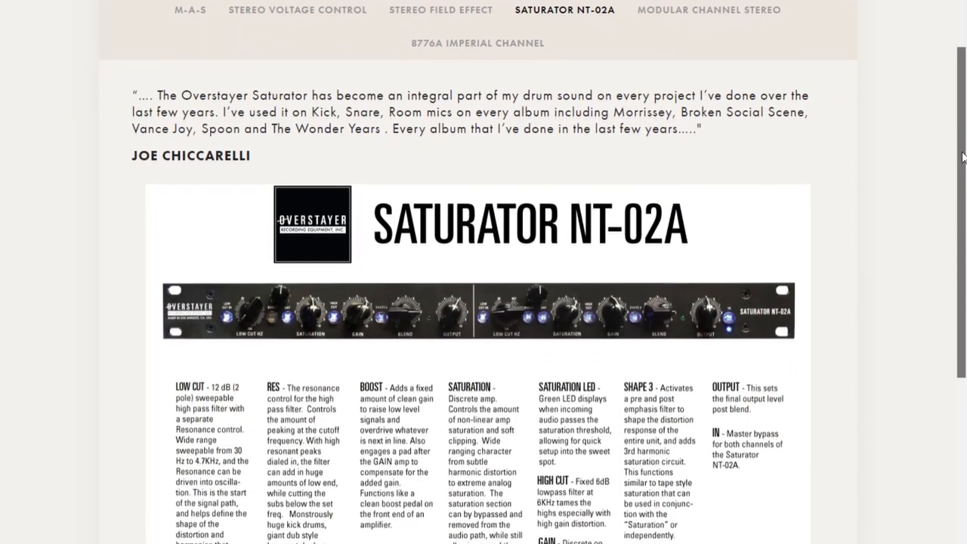
scroll("down", 3)
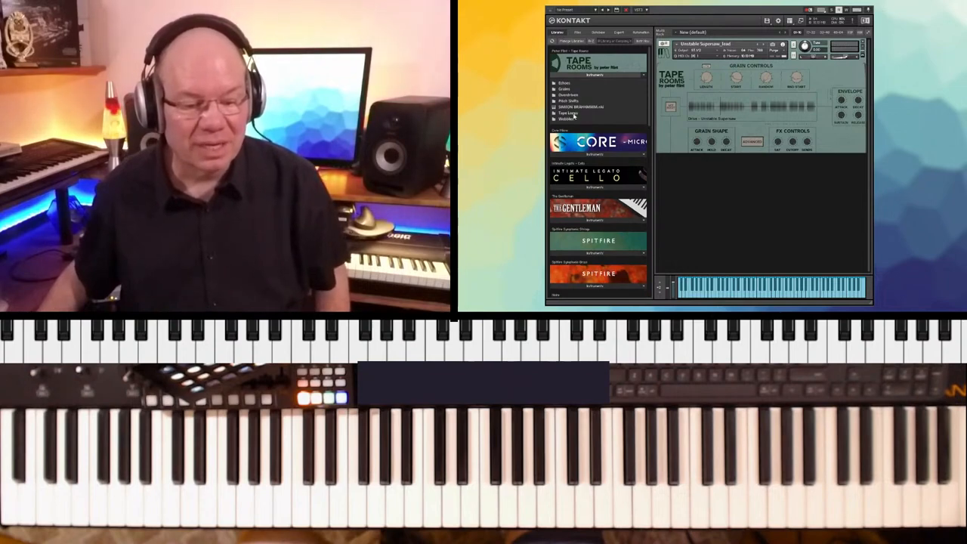
Expand a Tape Rooms preset folder to list its pad .nki instrument files
left_click(569, 119)
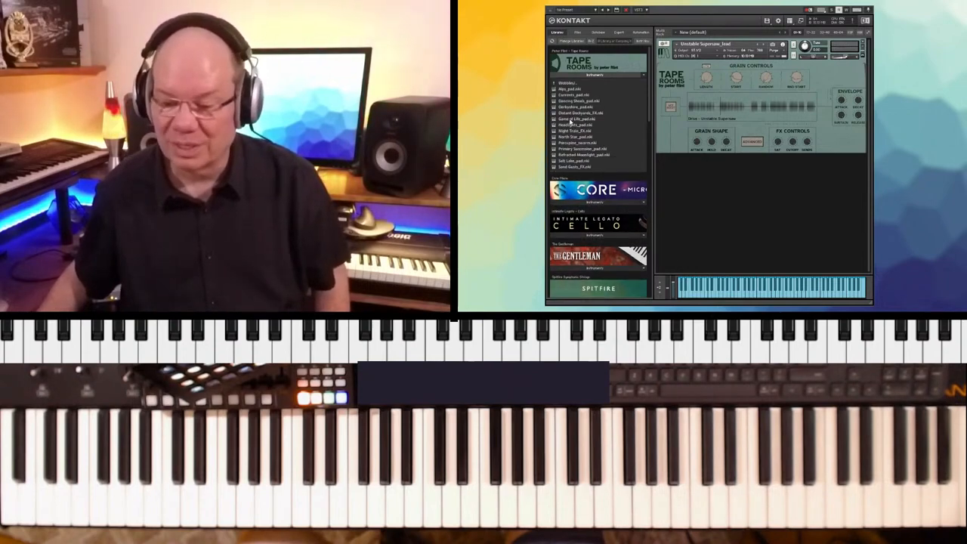